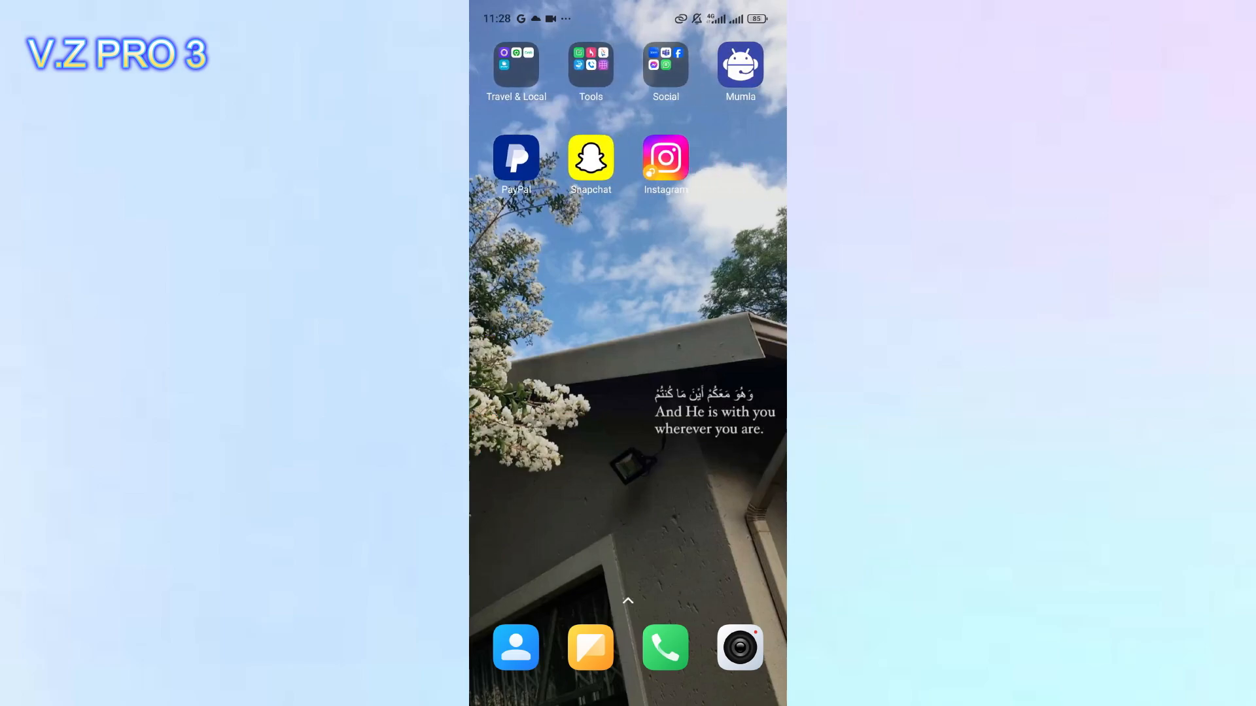
- Browse the app drawer down to the two Instagram entries, then return to the home screen
scroll(up, 3)
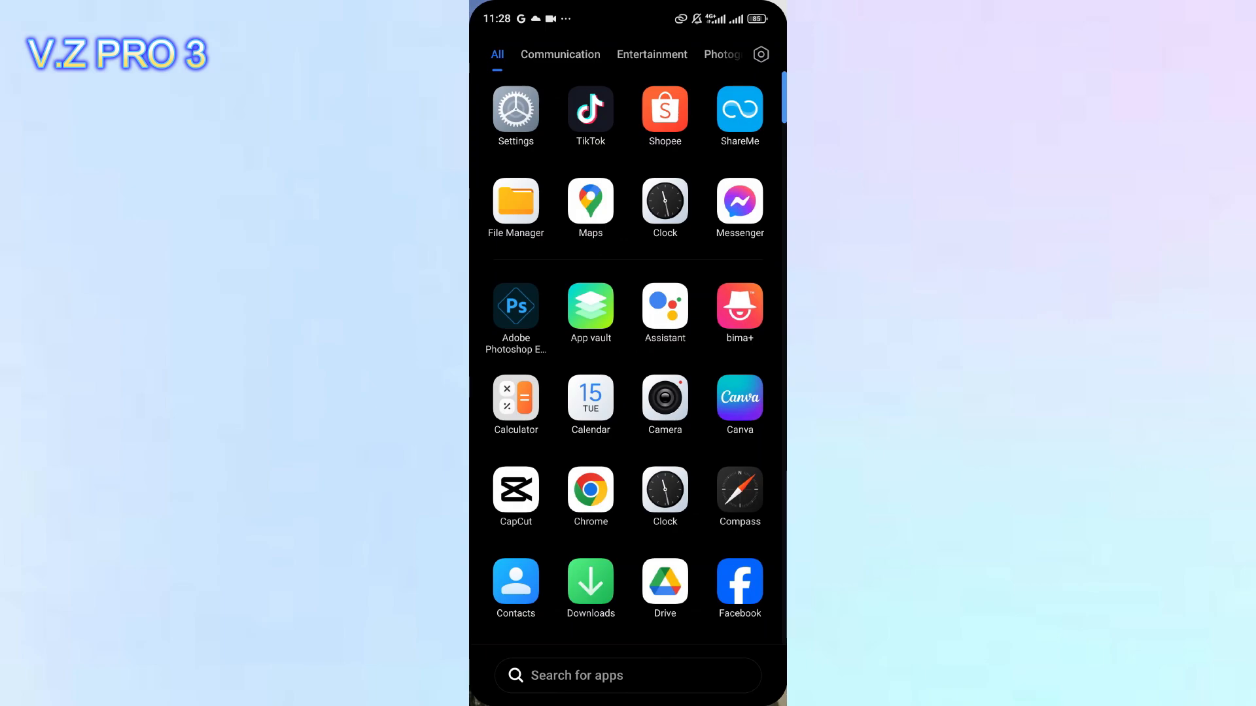
scroll(down, 3)
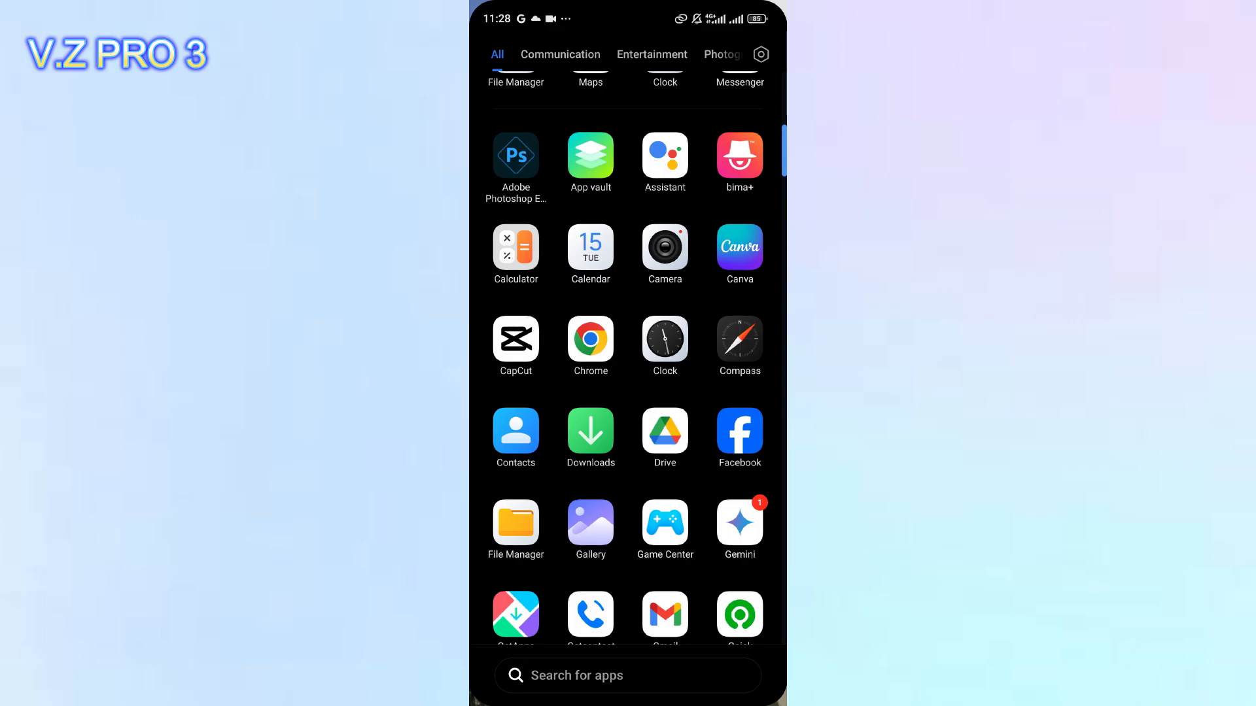
scroll(down, 3)
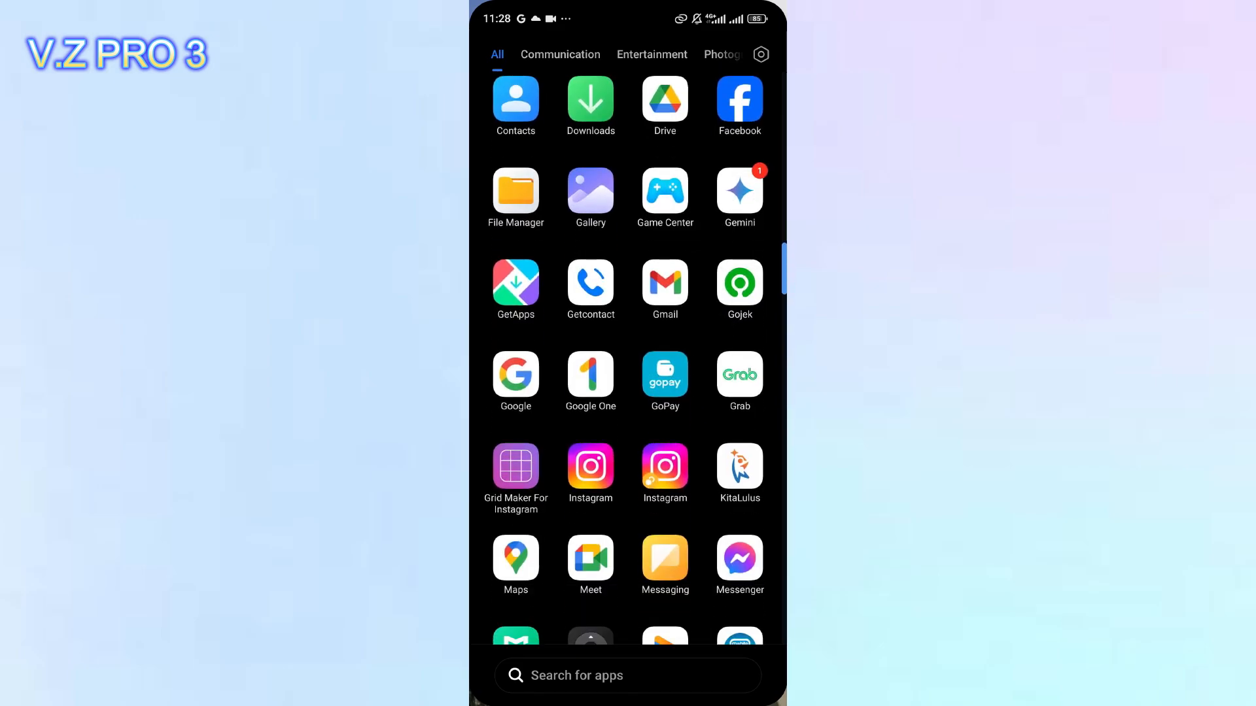
scroll(down, 3)
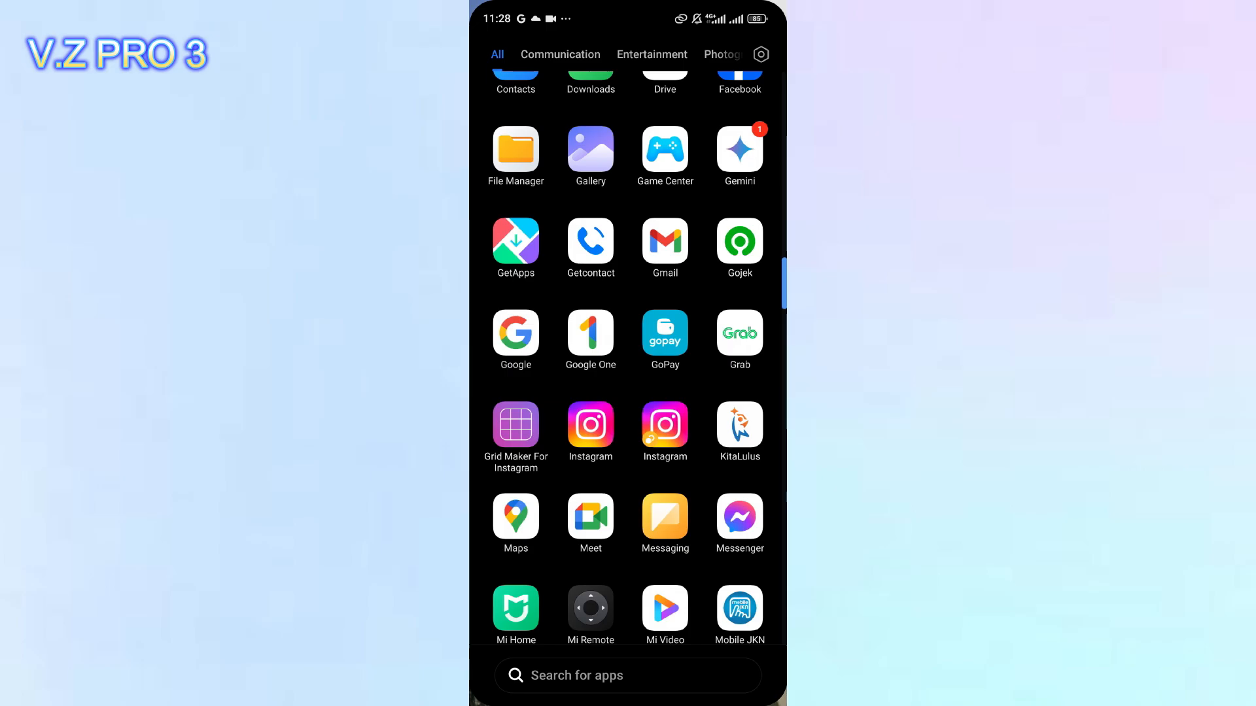
scroll(down, 3)
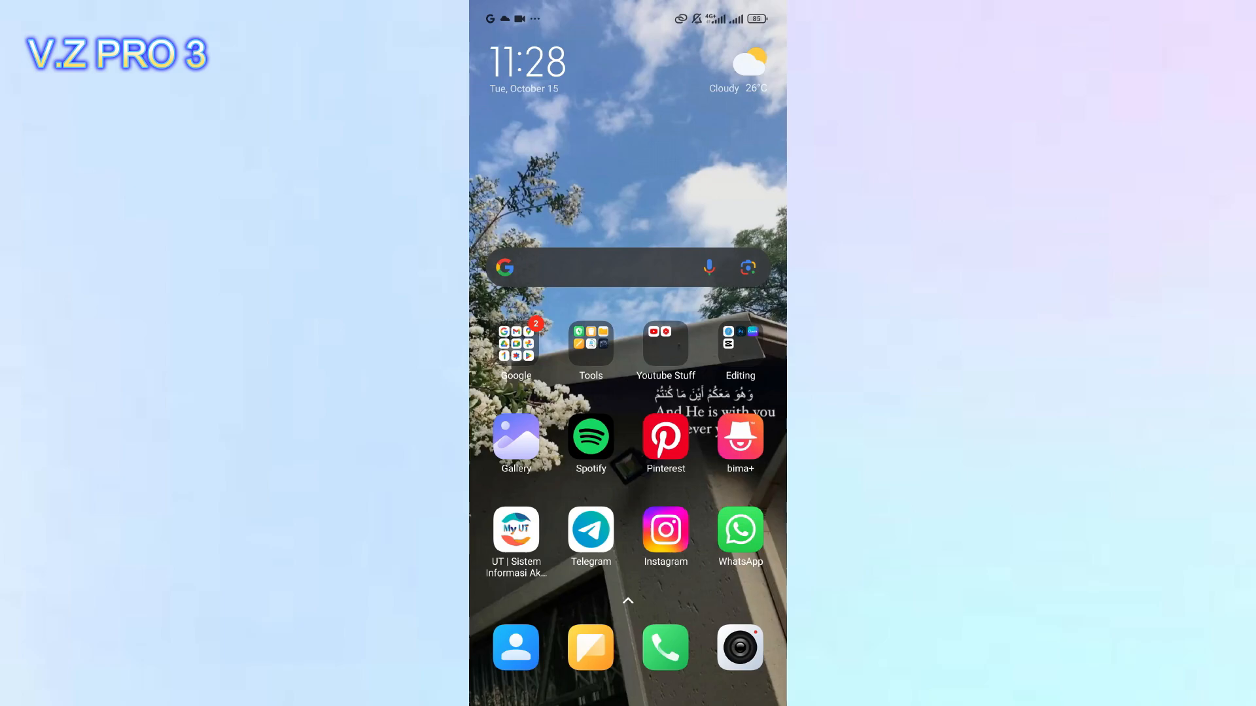
- Swipe up on the home screen to bring up the app drawer
scroll(up, 3)
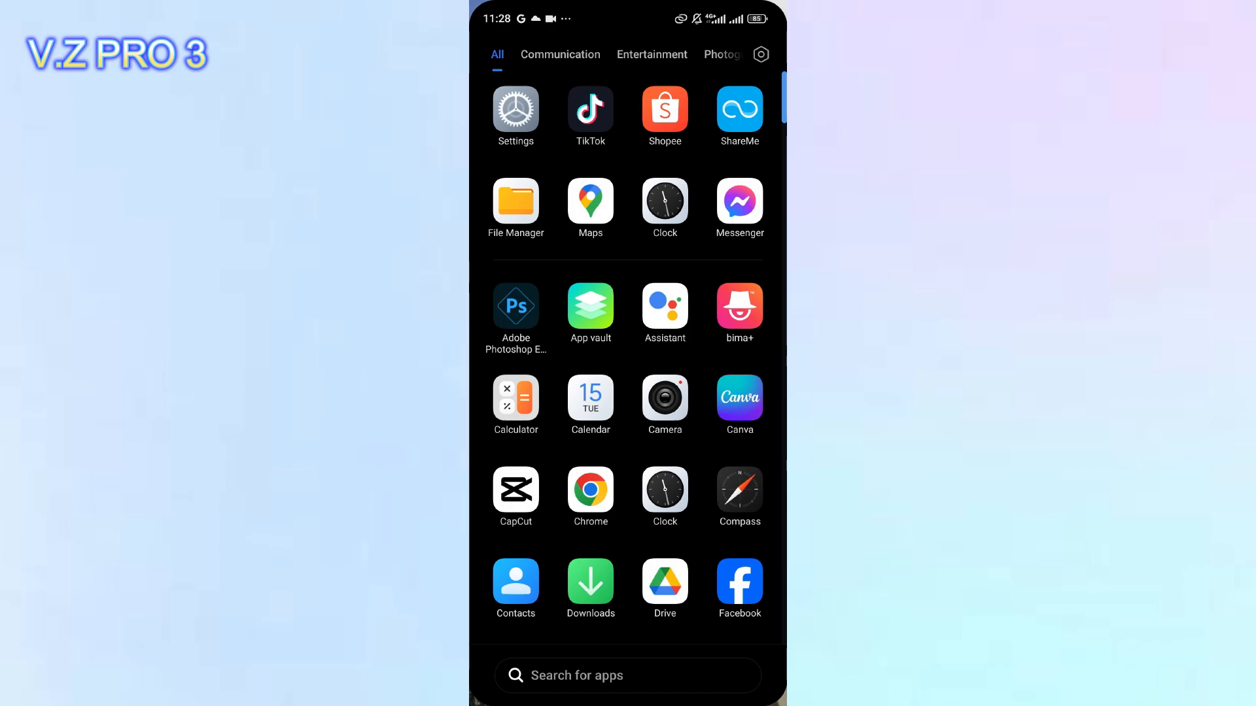
- Go to Settings > Apps > Dual apps to reach the dual apps list
click(515, 108)
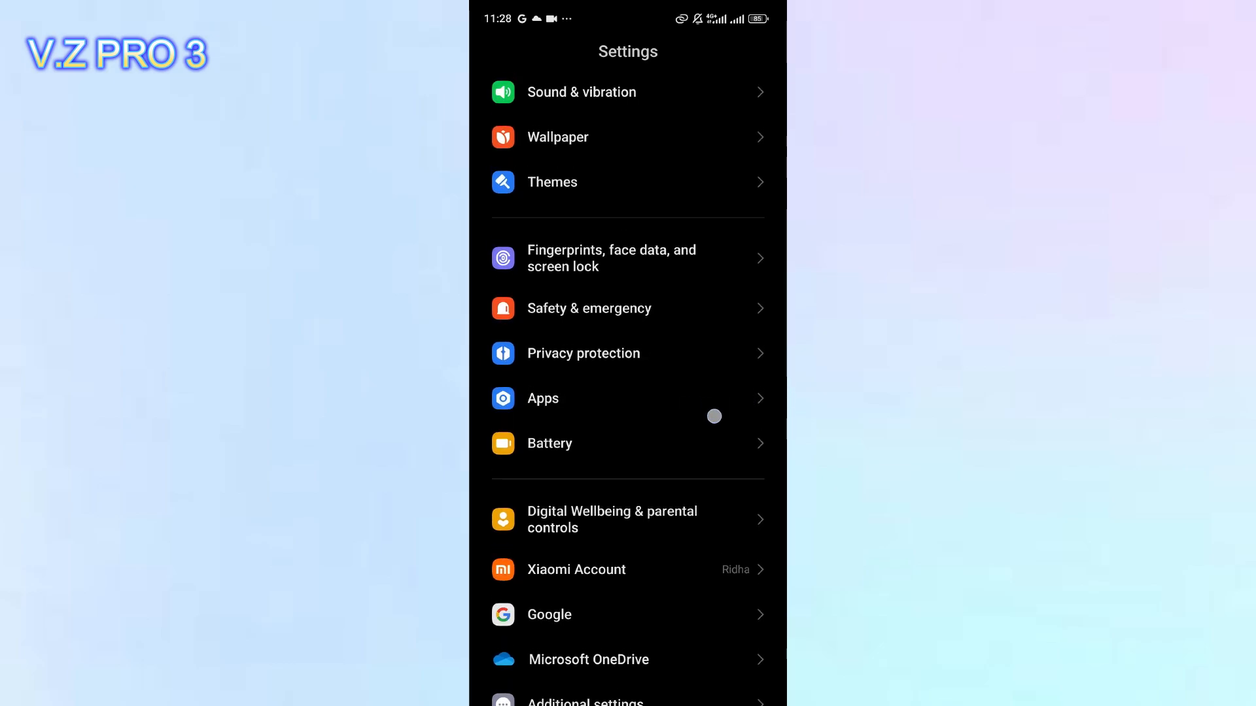
click(627, 399)
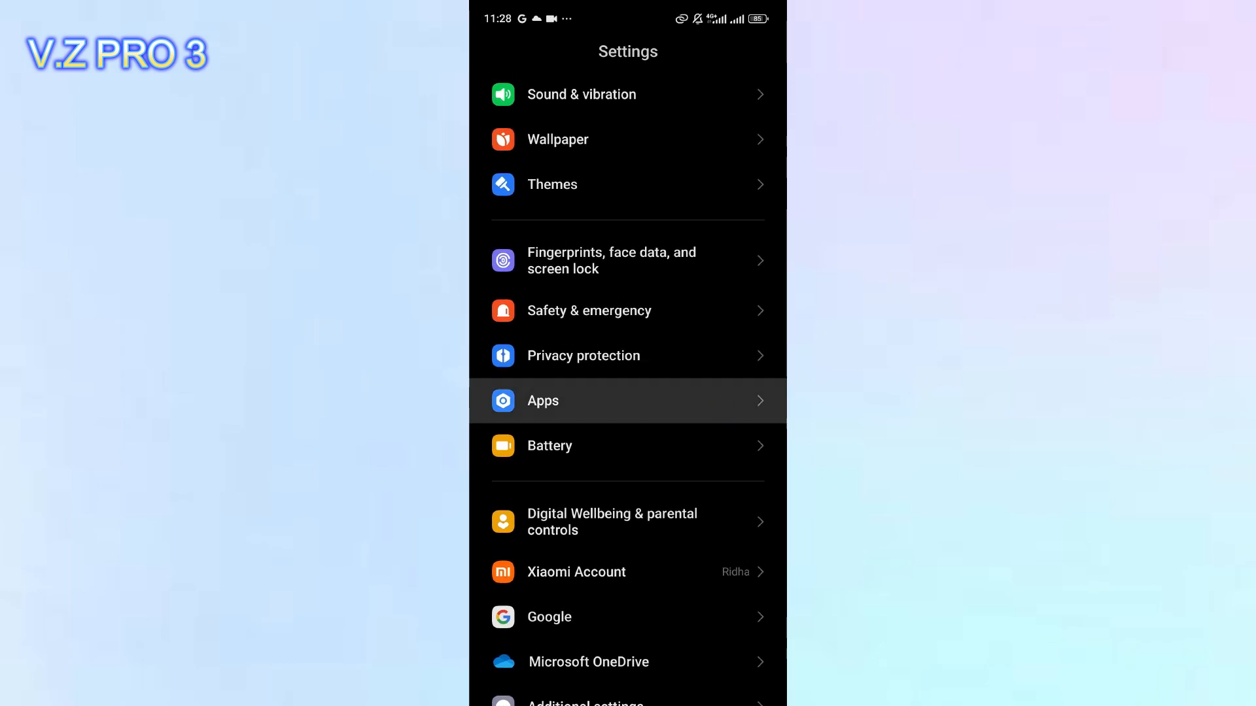
click(627, 401)
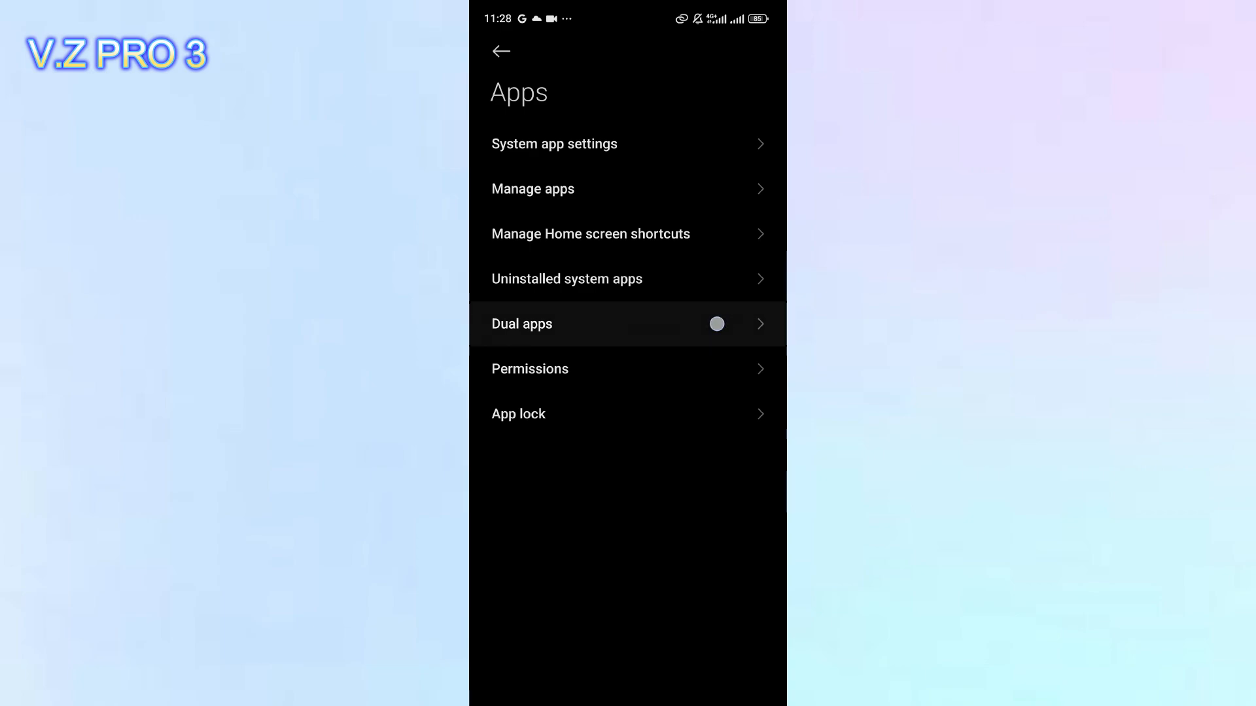
click(522, 323)
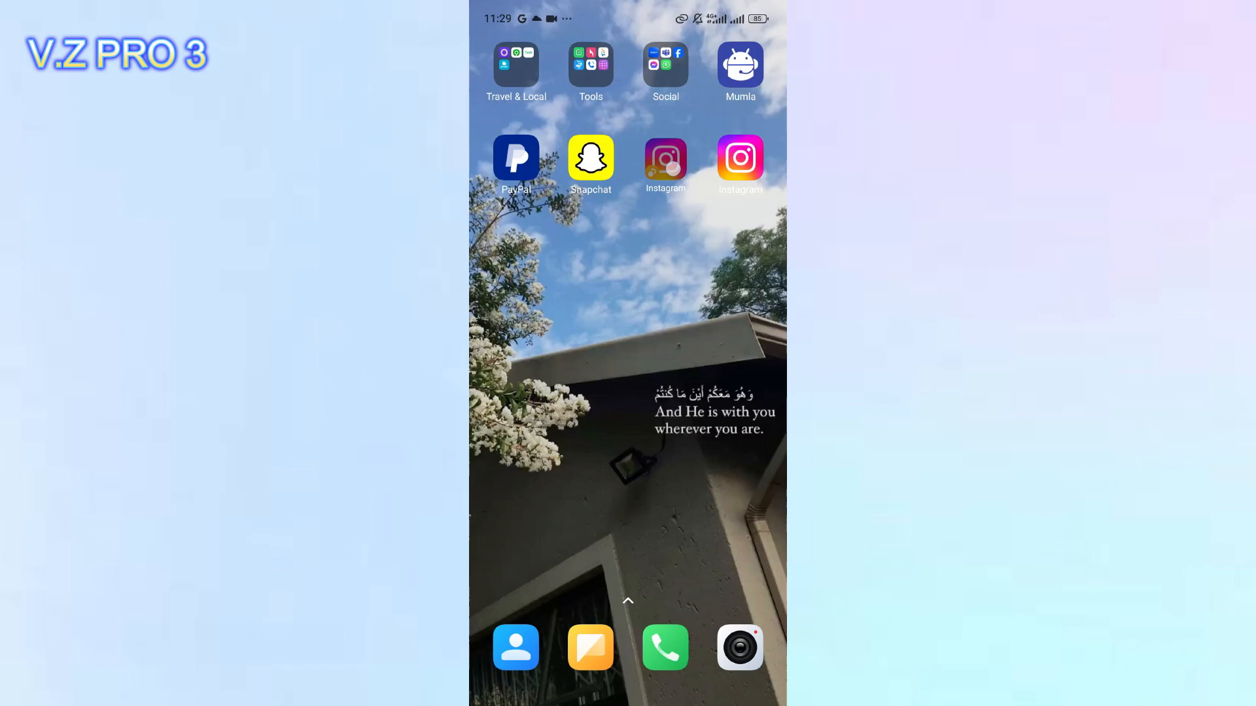
drag(739, 157, 716, 226)
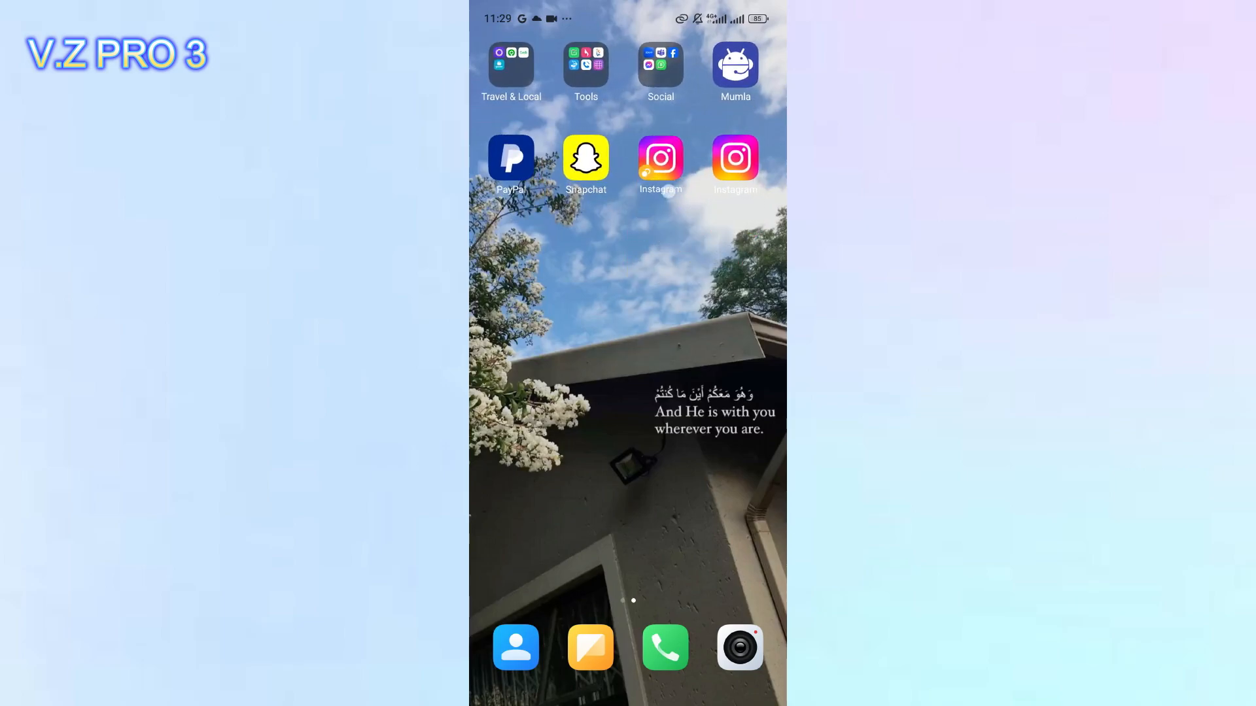
scroll(left, 3)
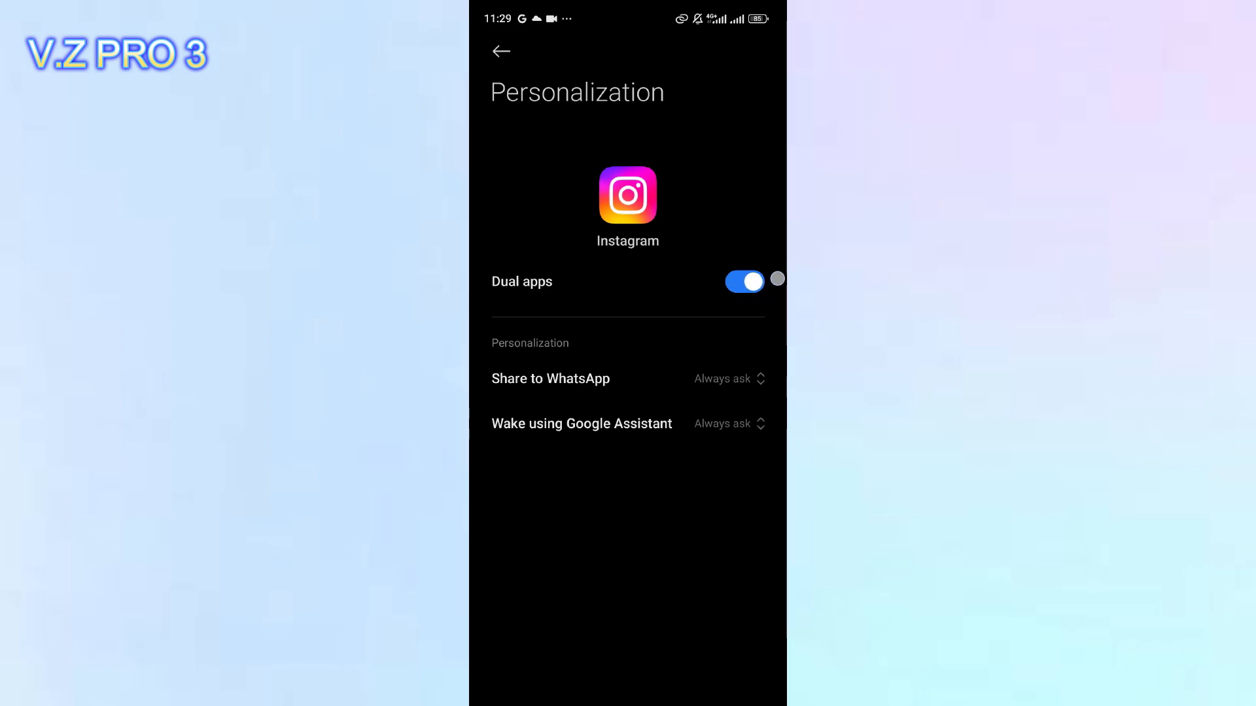
- Switch off Instagram's Dual apps toggle and confirm uninstalling the dual copy and its data
click(744, 281)
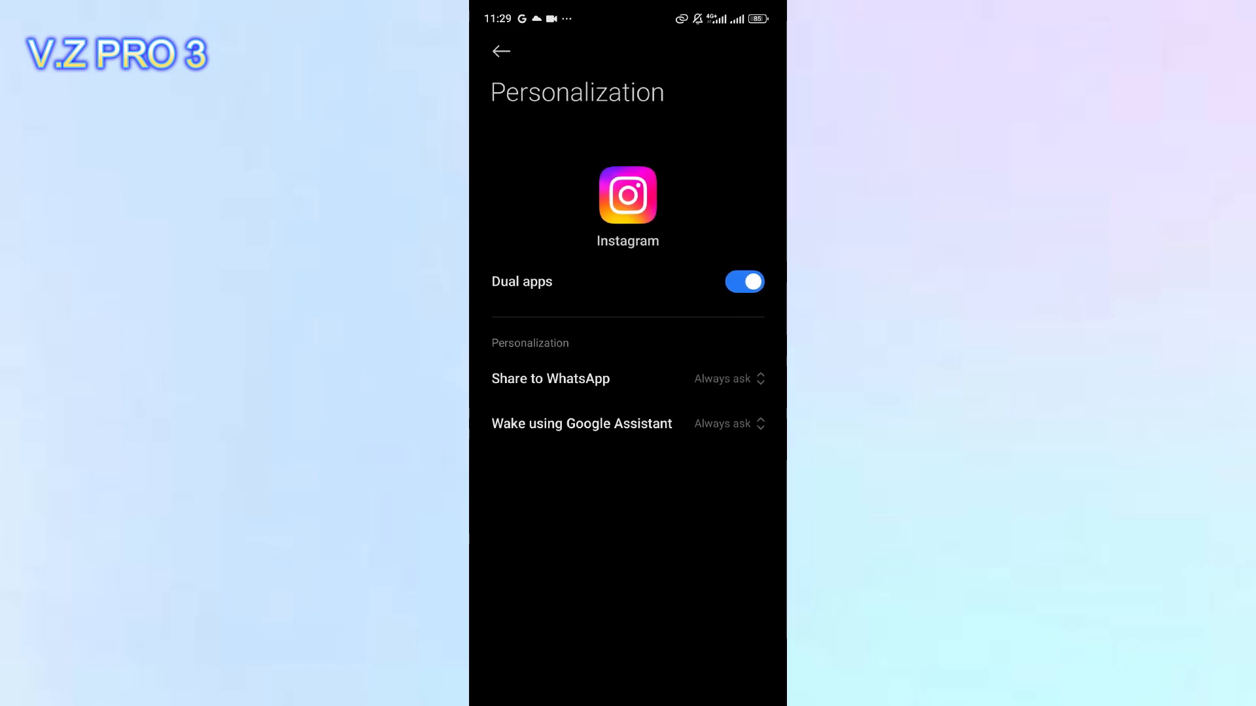
click(743, 281)
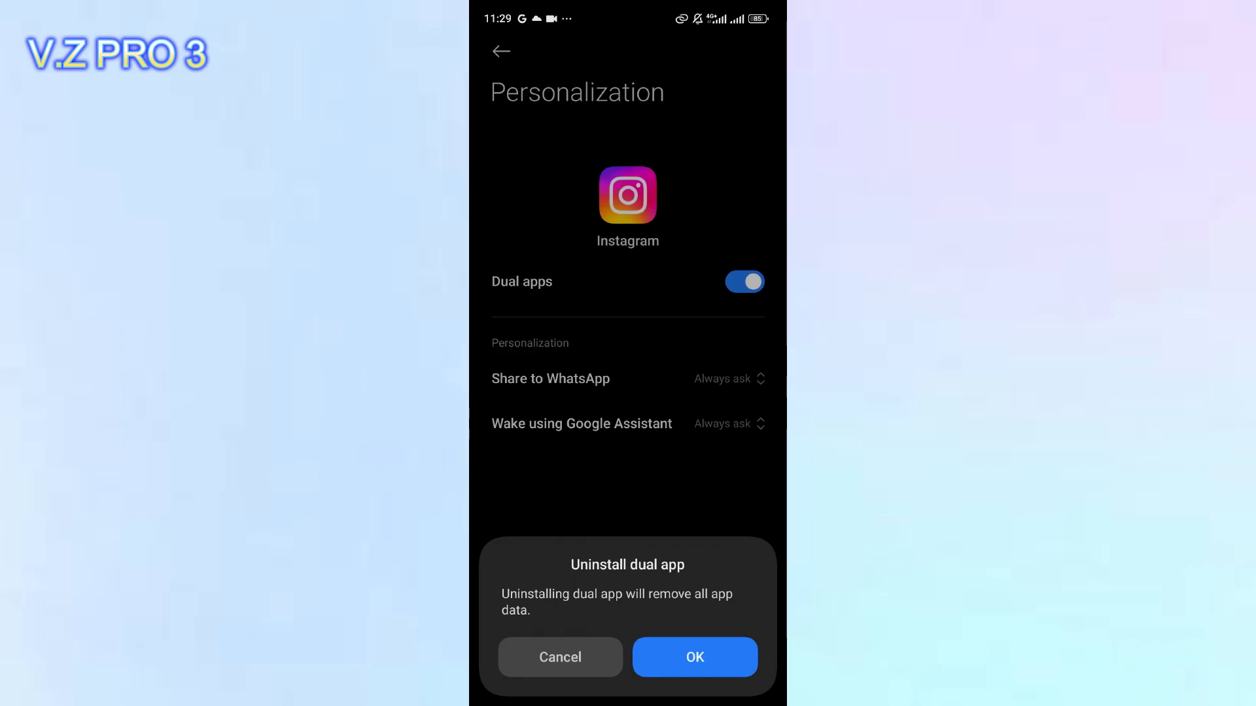
click(693, 657)
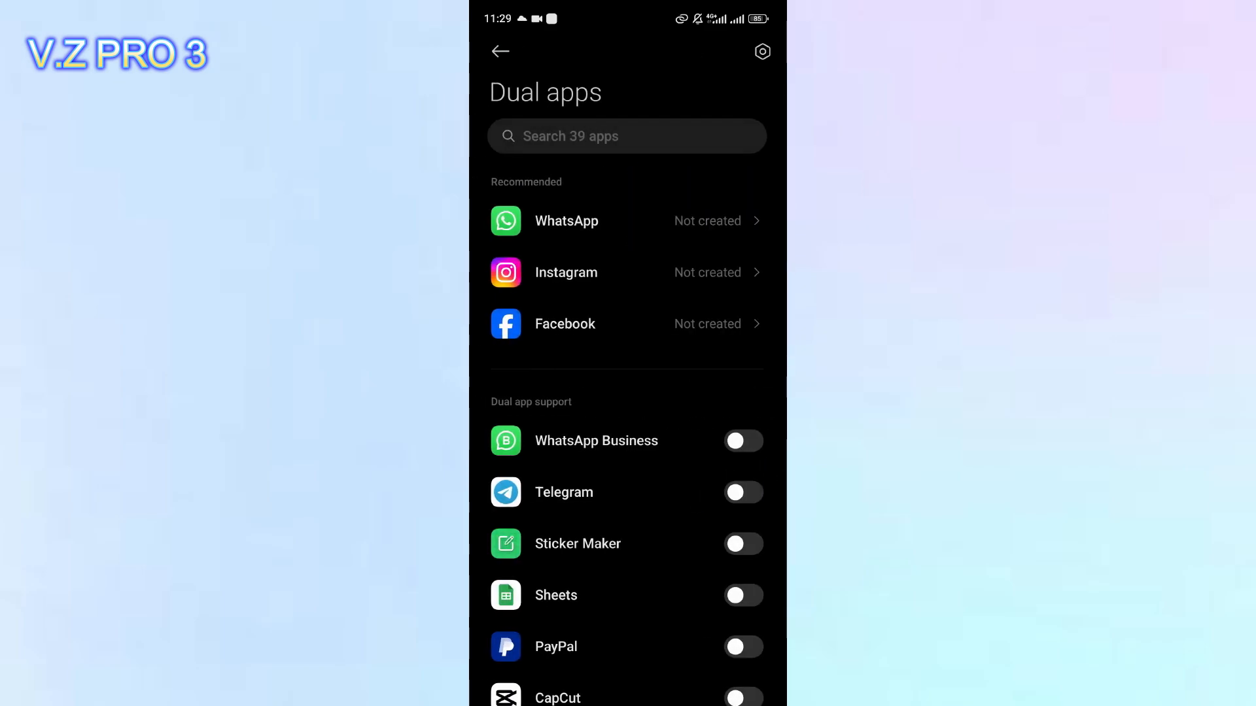
- Return to the home screen and reposition the single remaining Instagram icon
click(500, 51)
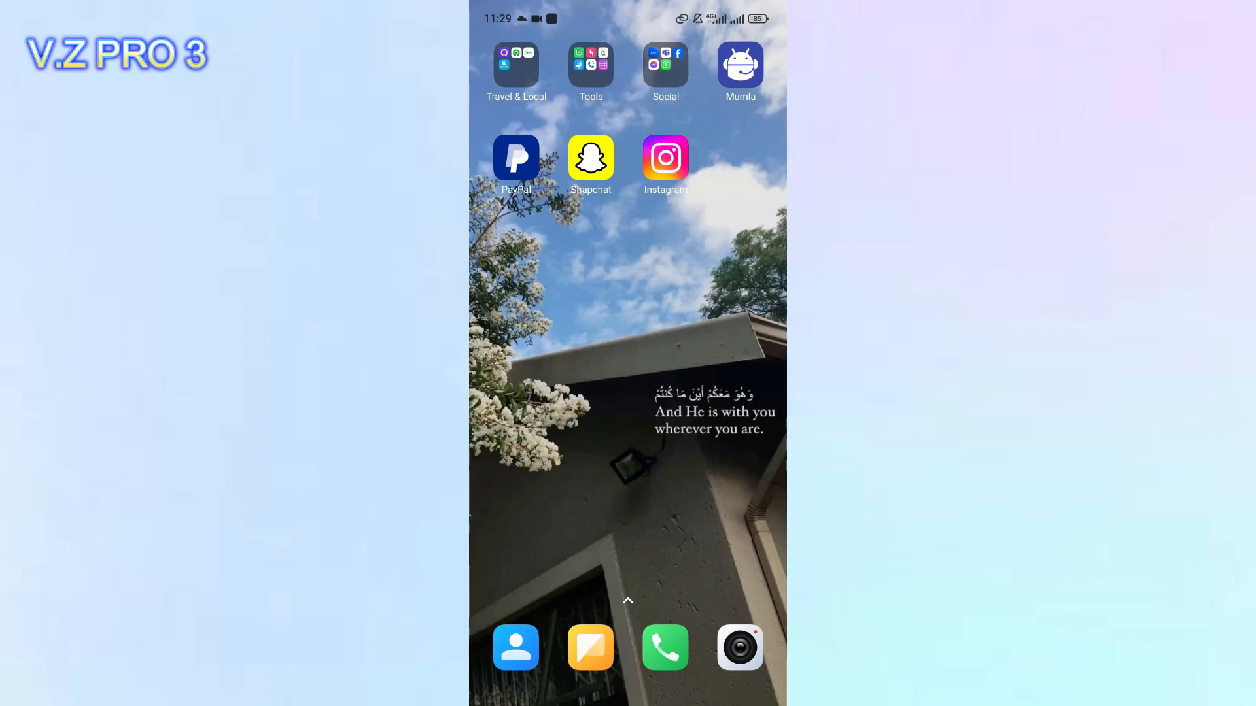
drag(665, 157, 488, 363)
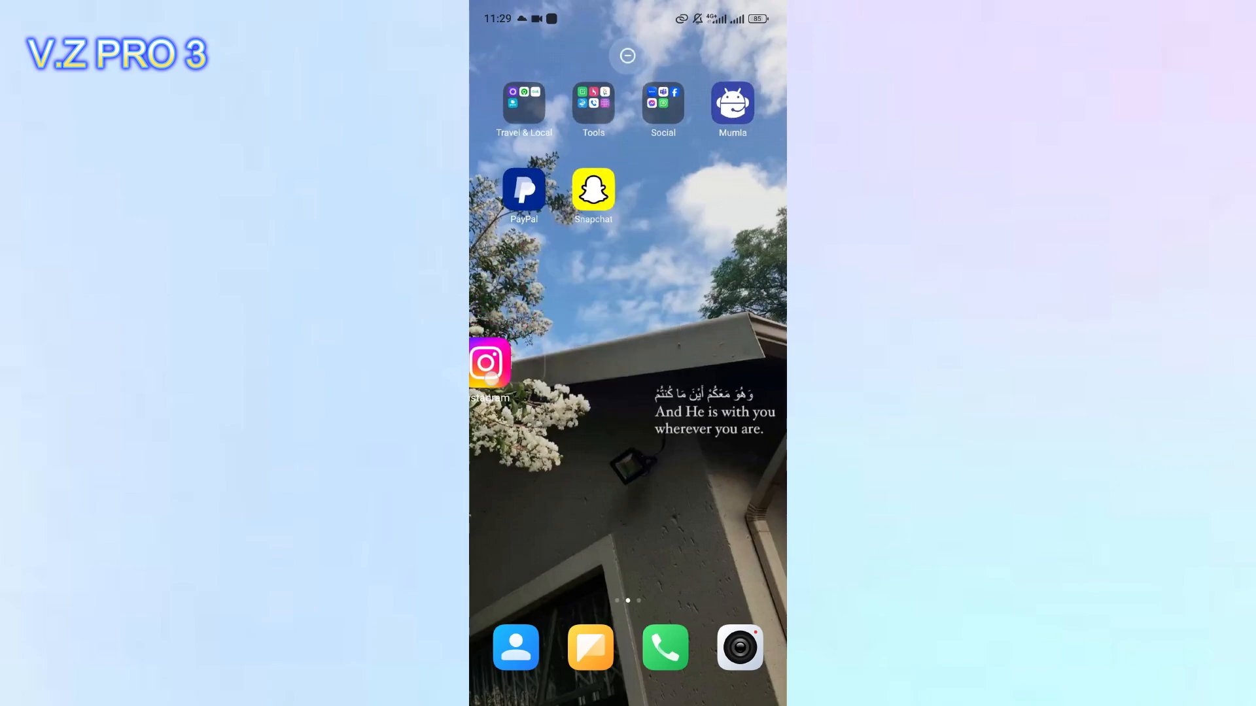